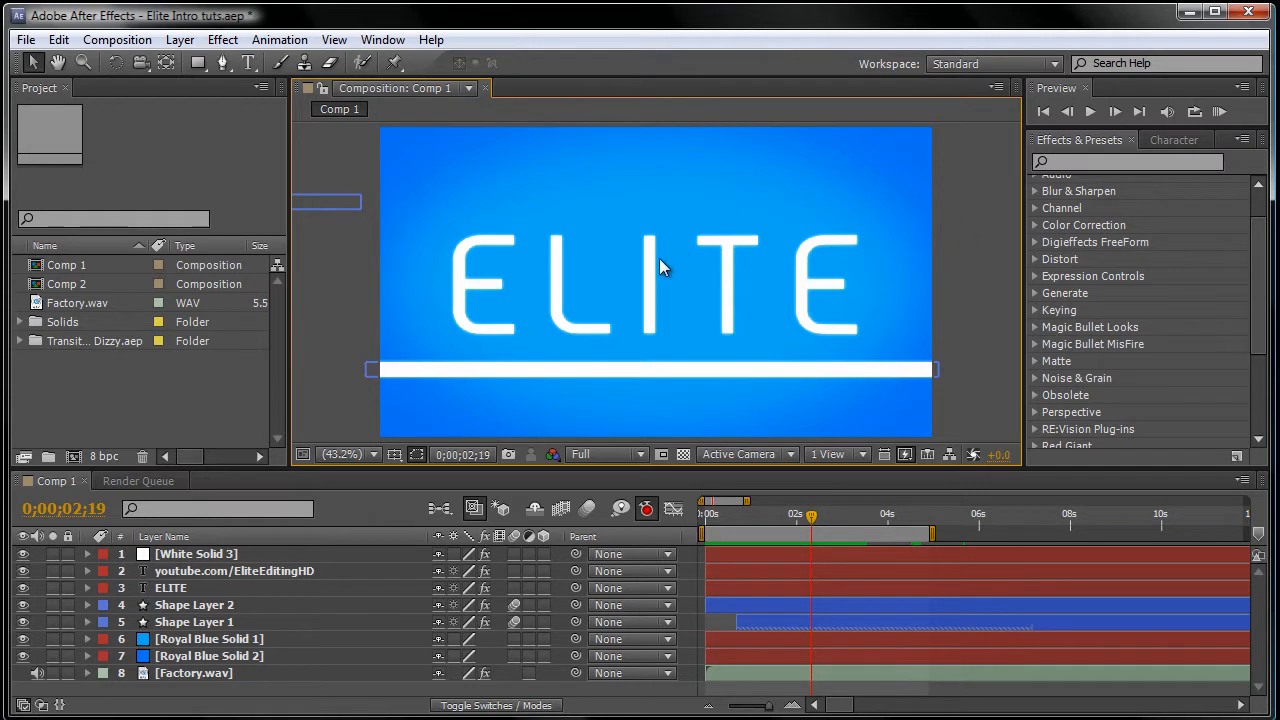
Review Comp 1's composition settings and close them without changes
left_click(718, 512)
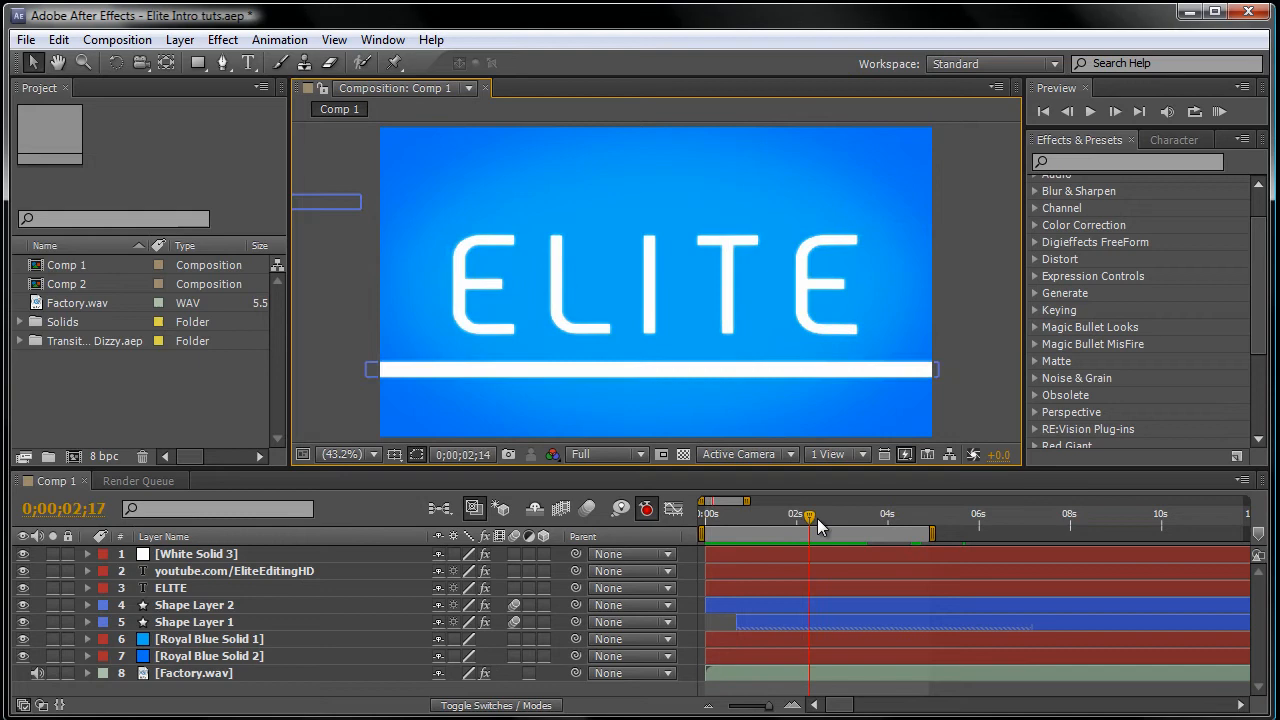
left_click(116, 40)
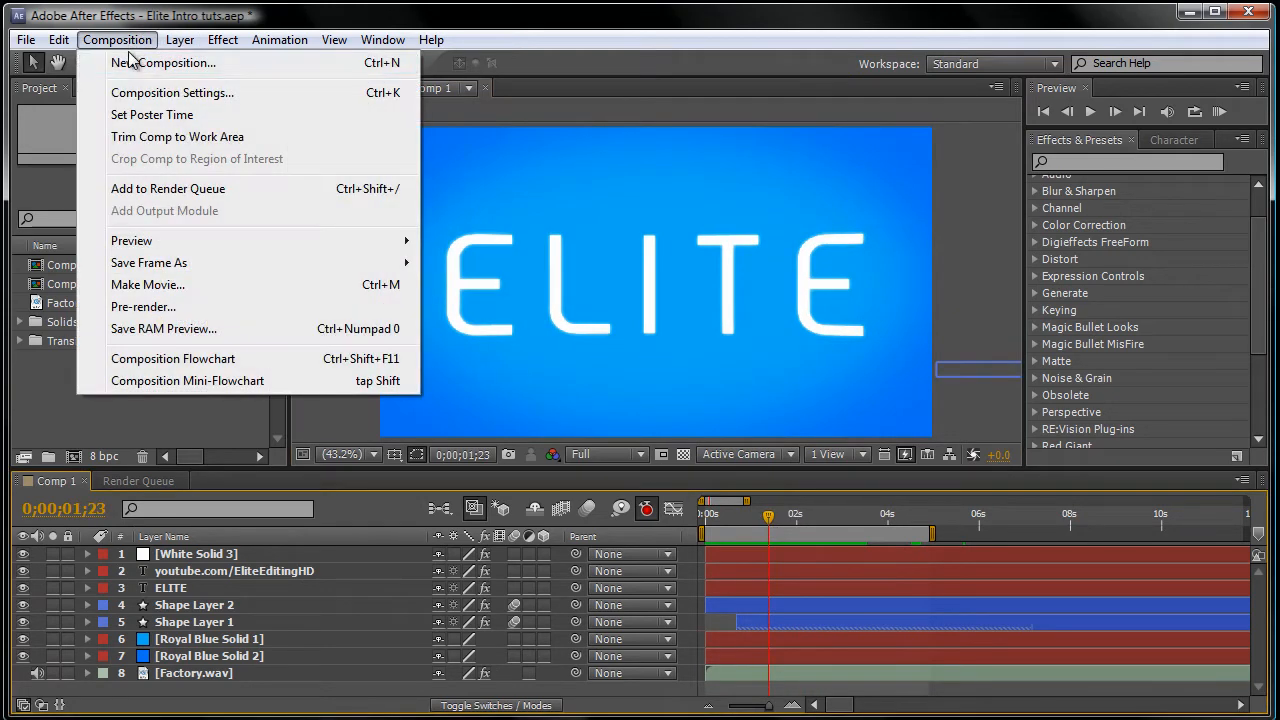
left_click(172, 92)
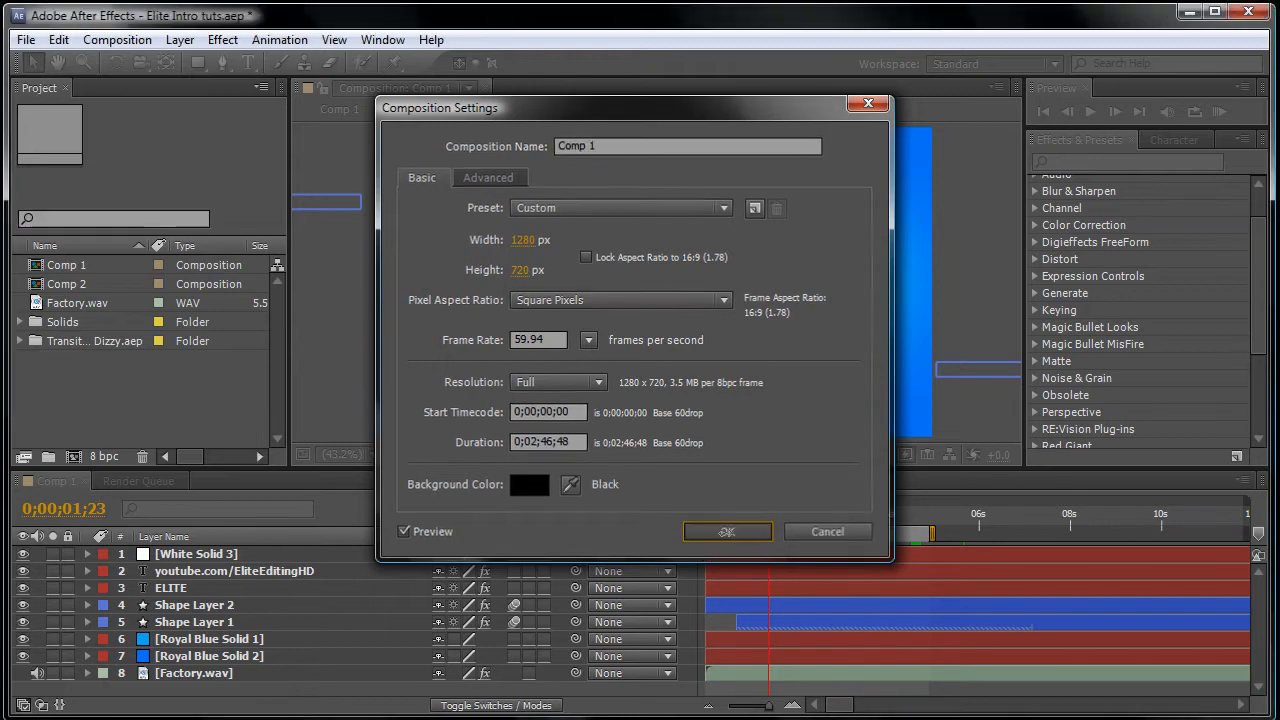
left_click(728, 532)
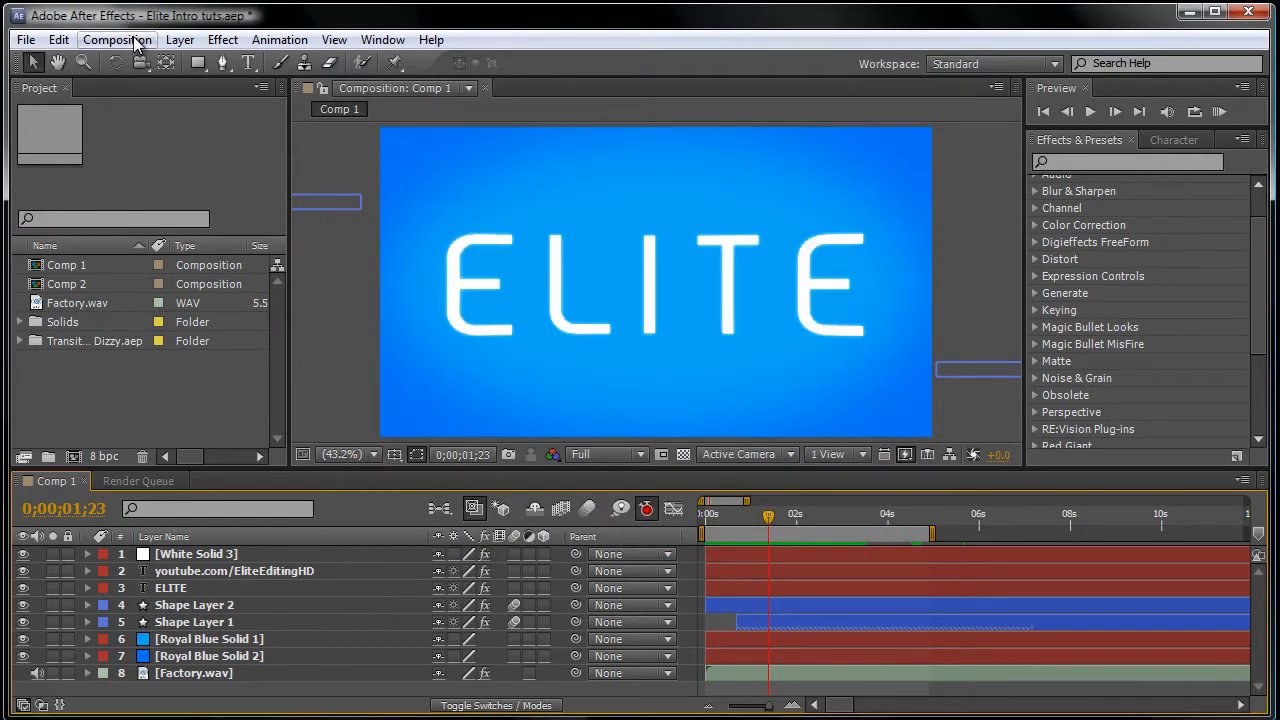
Add Comp 1 to the Render Queue and set its output module format to QuickTime
left_click(116, 40)
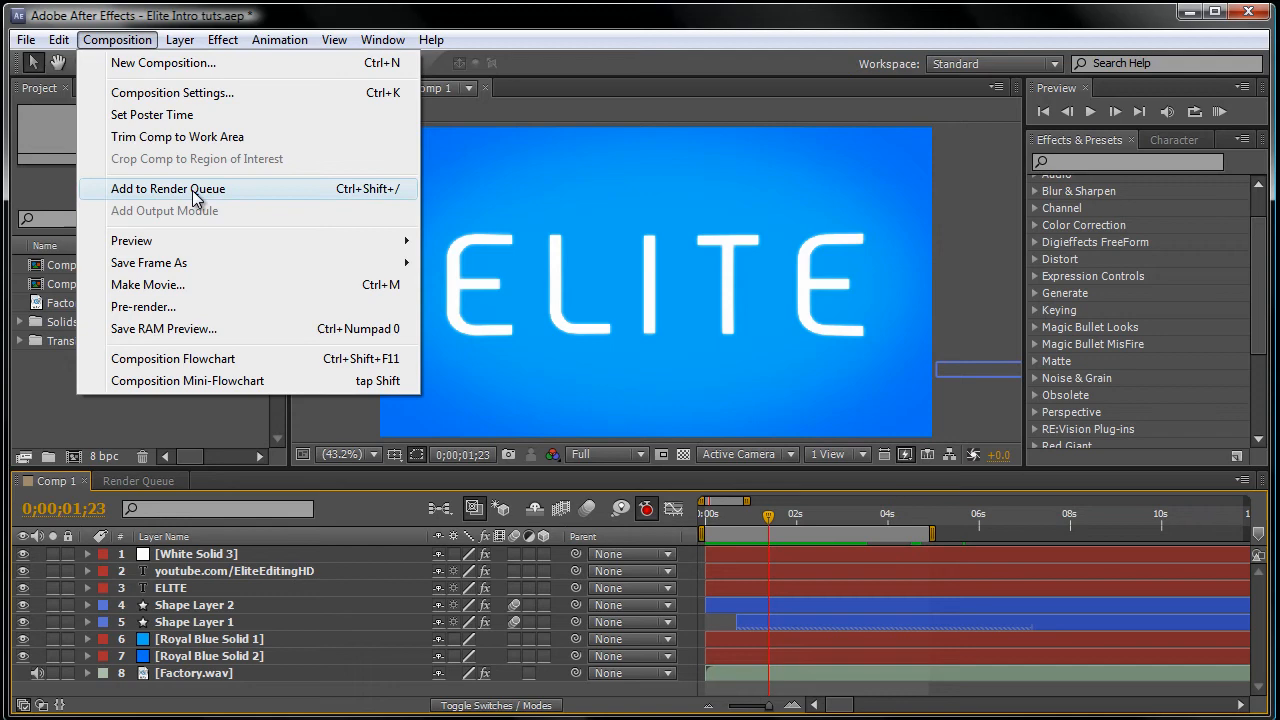
left_click(168, 188)
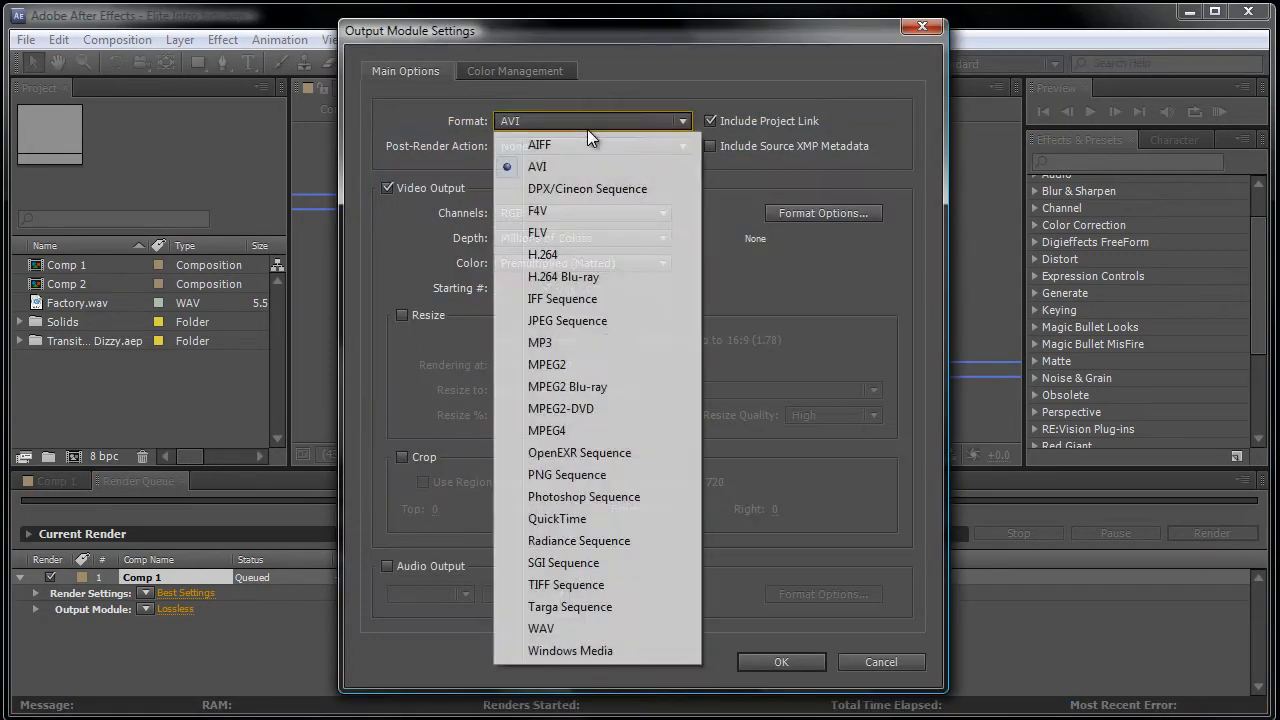
left_click(556, 518)
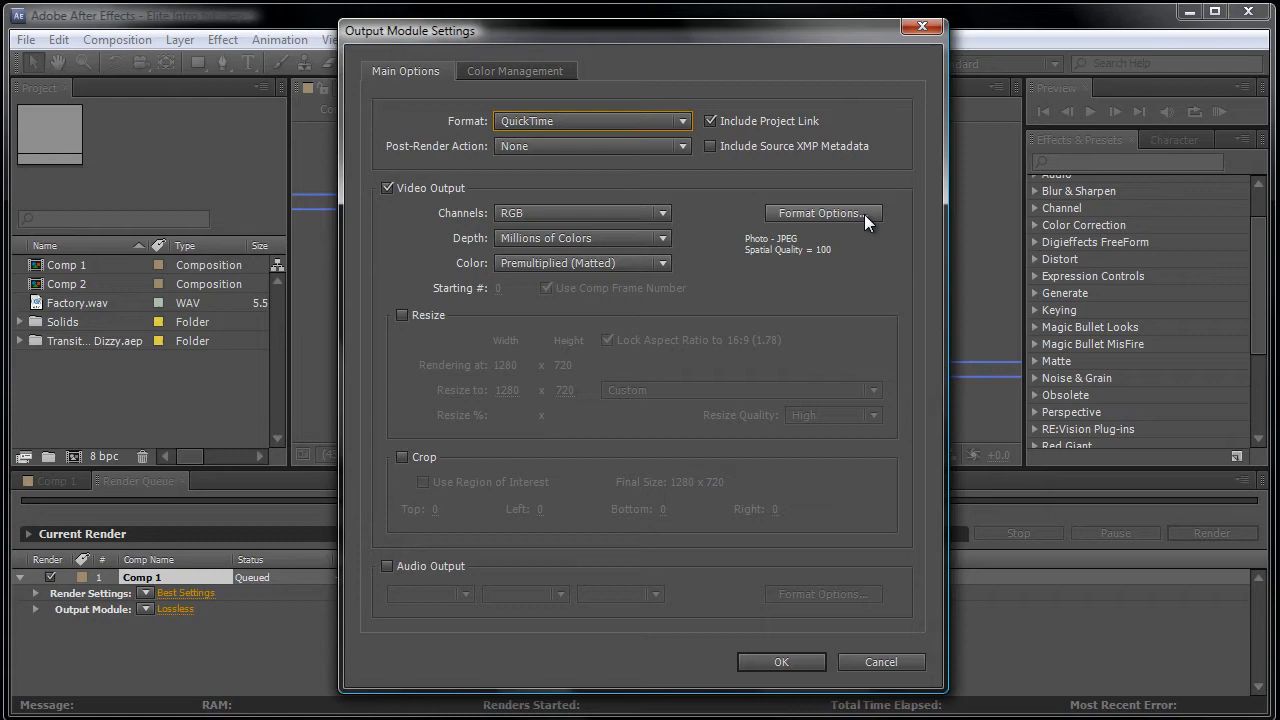
Set the QuickTime video codec to H.264 at quality 100 in Format Options
left_click(820, 212)
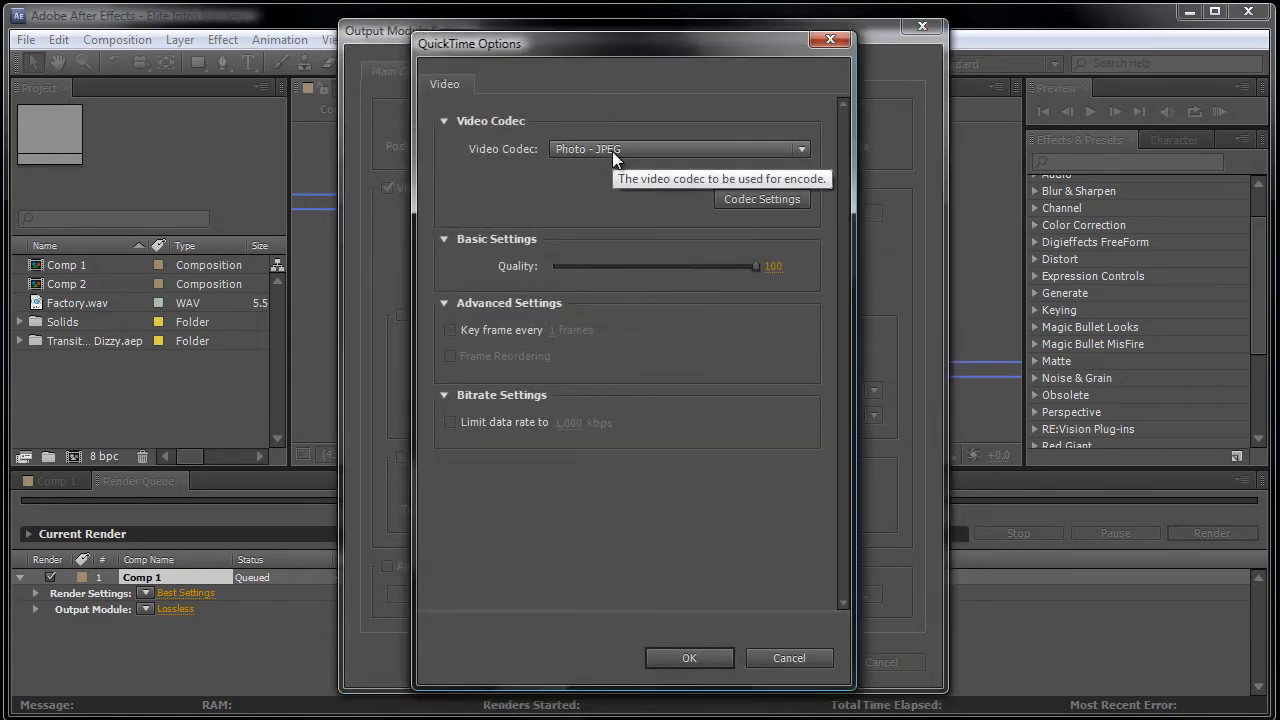
left_click(680, 148)
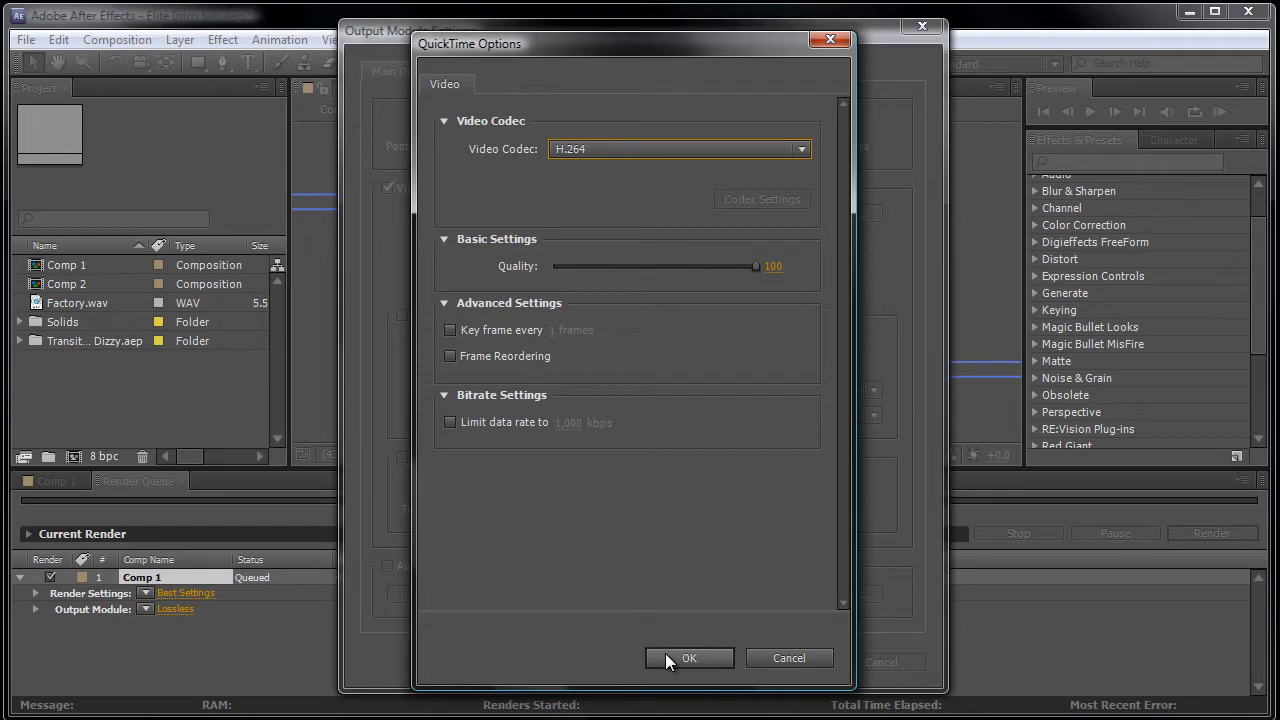
left_click(688, 658)
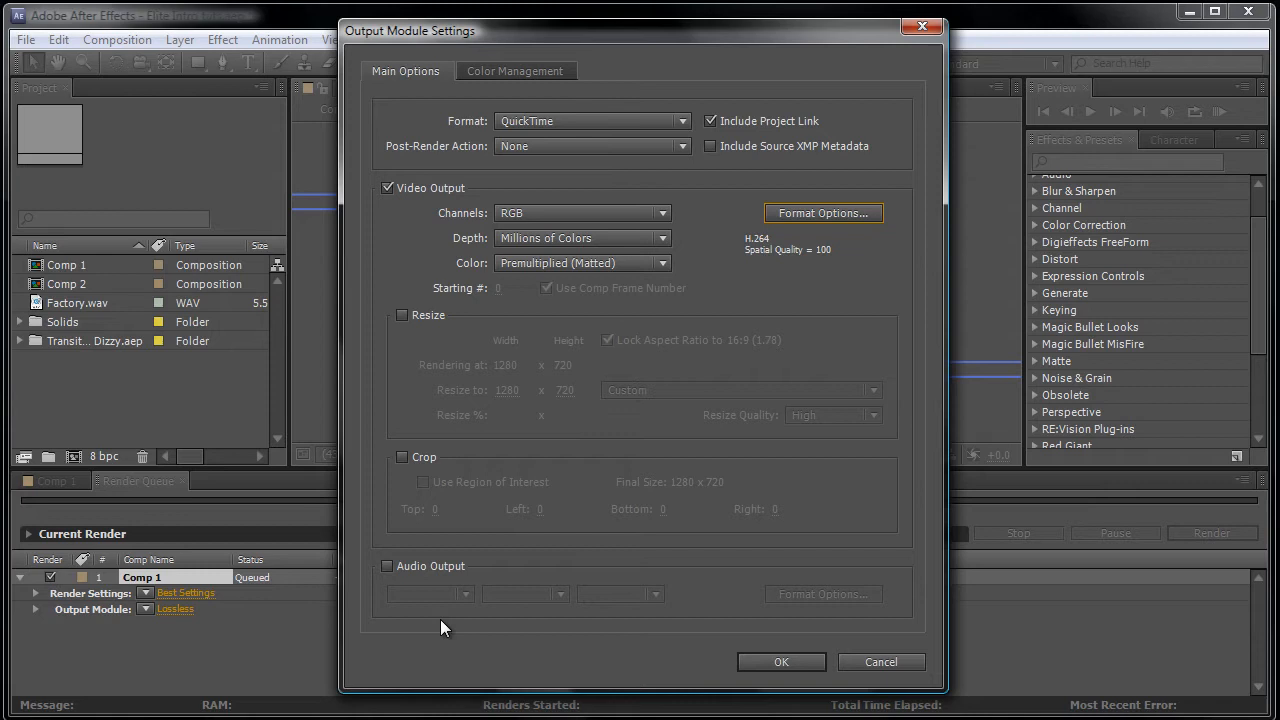
Enable audio output with the AAC codec and confirm the output module settings
left_click(388, 566)
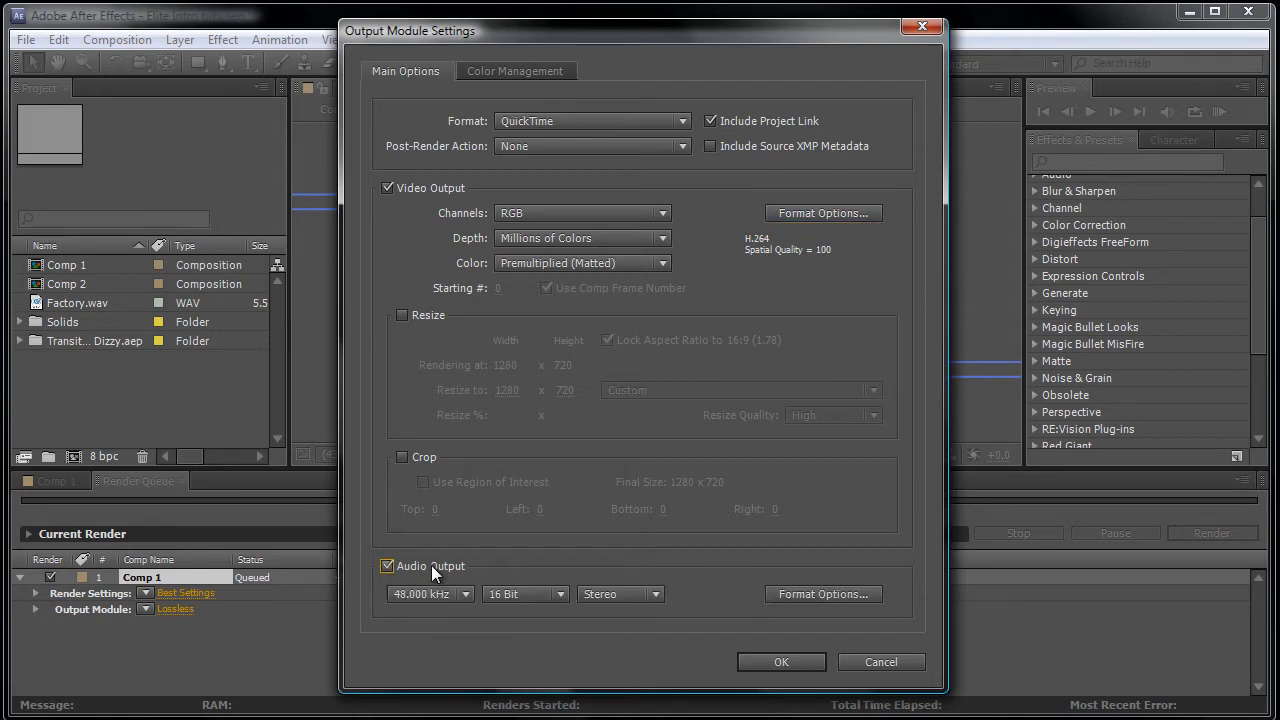
left_click(824, 592)
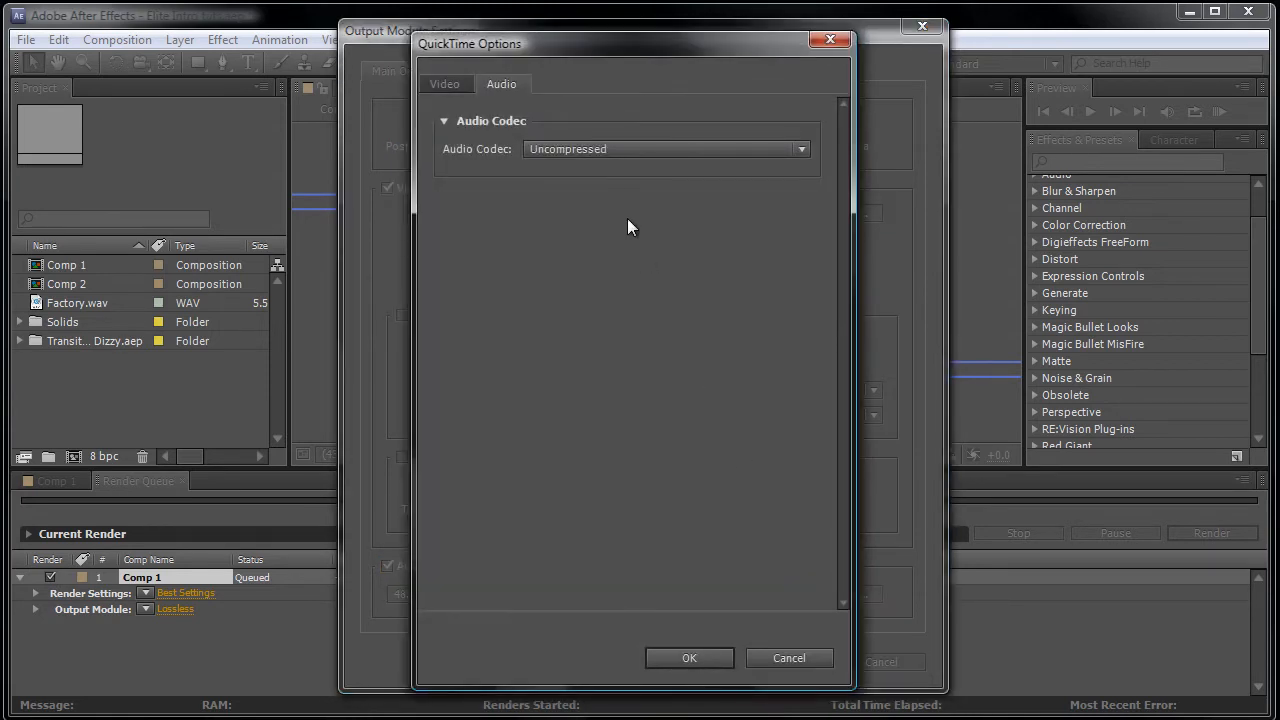
left_click(664, 148)
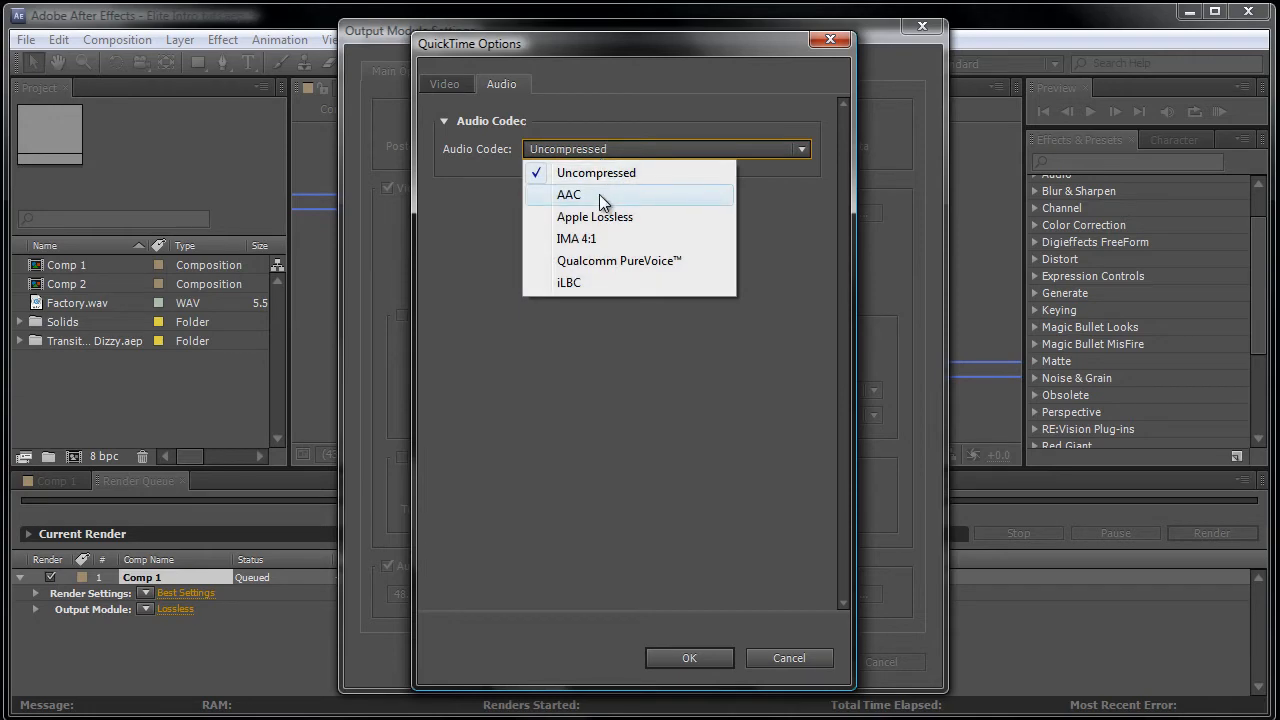
left_click(568, 196)
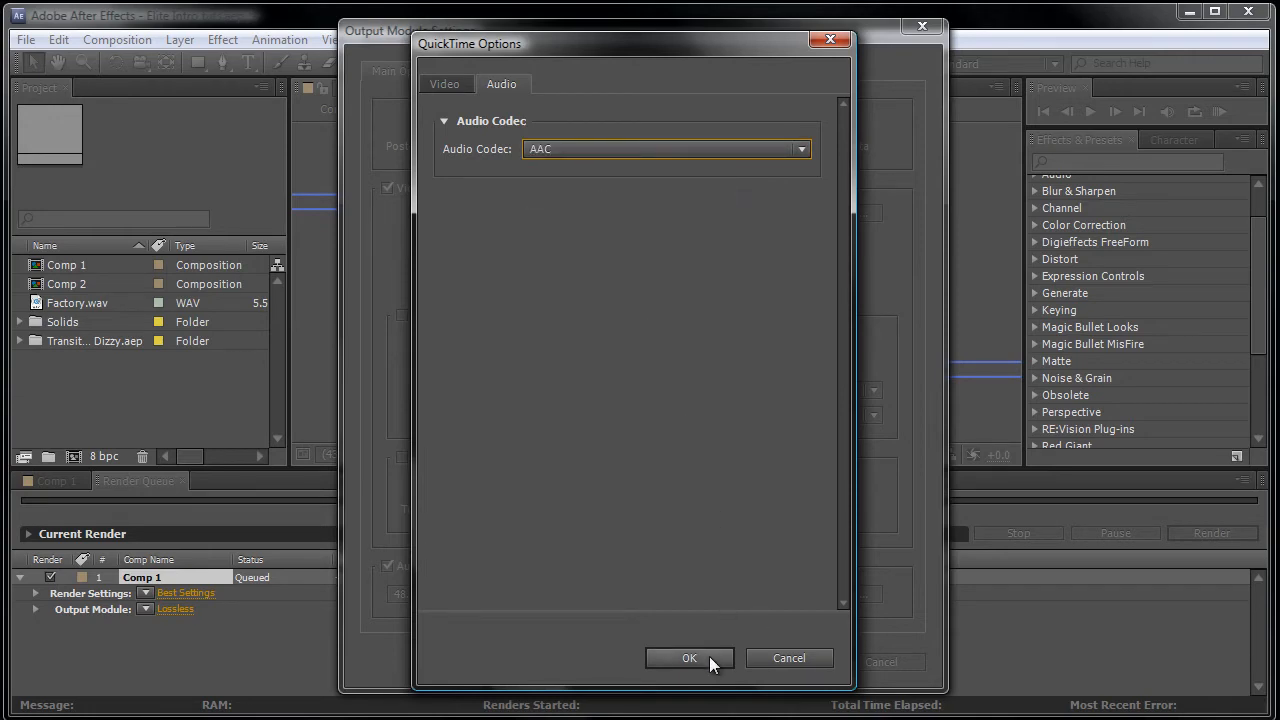
left_click(688, 658)
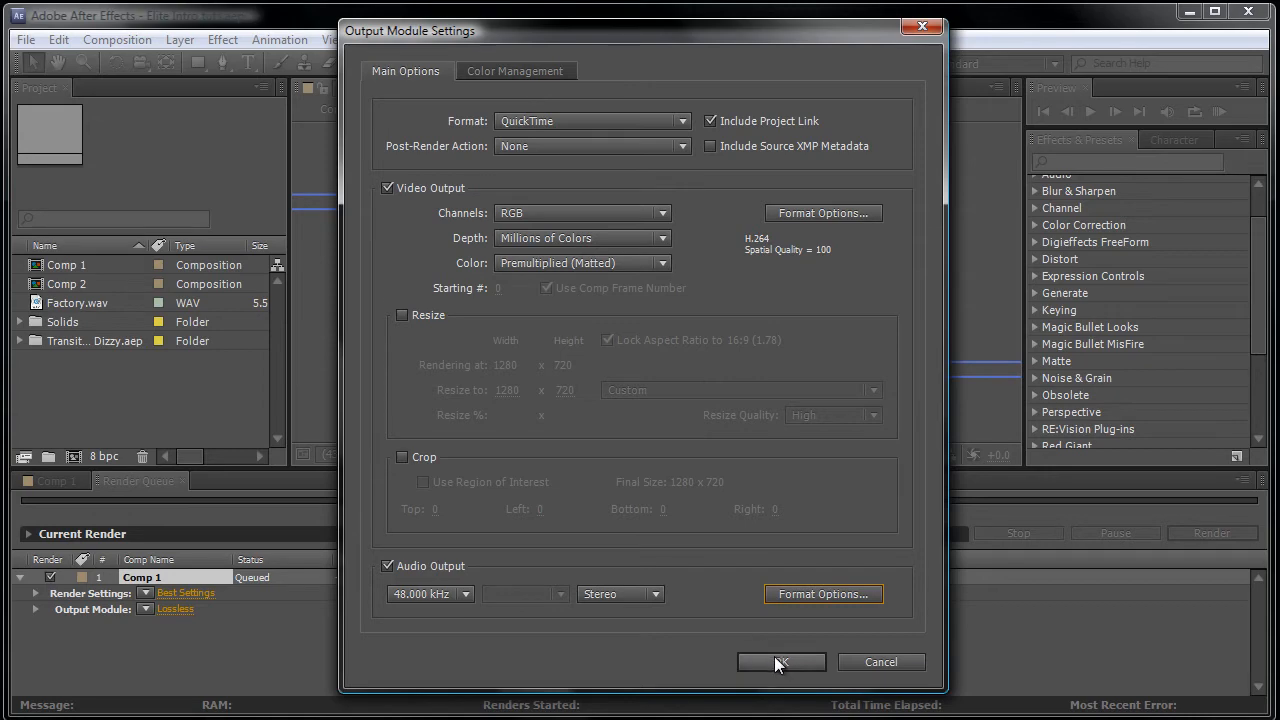
left_click(780, 662)
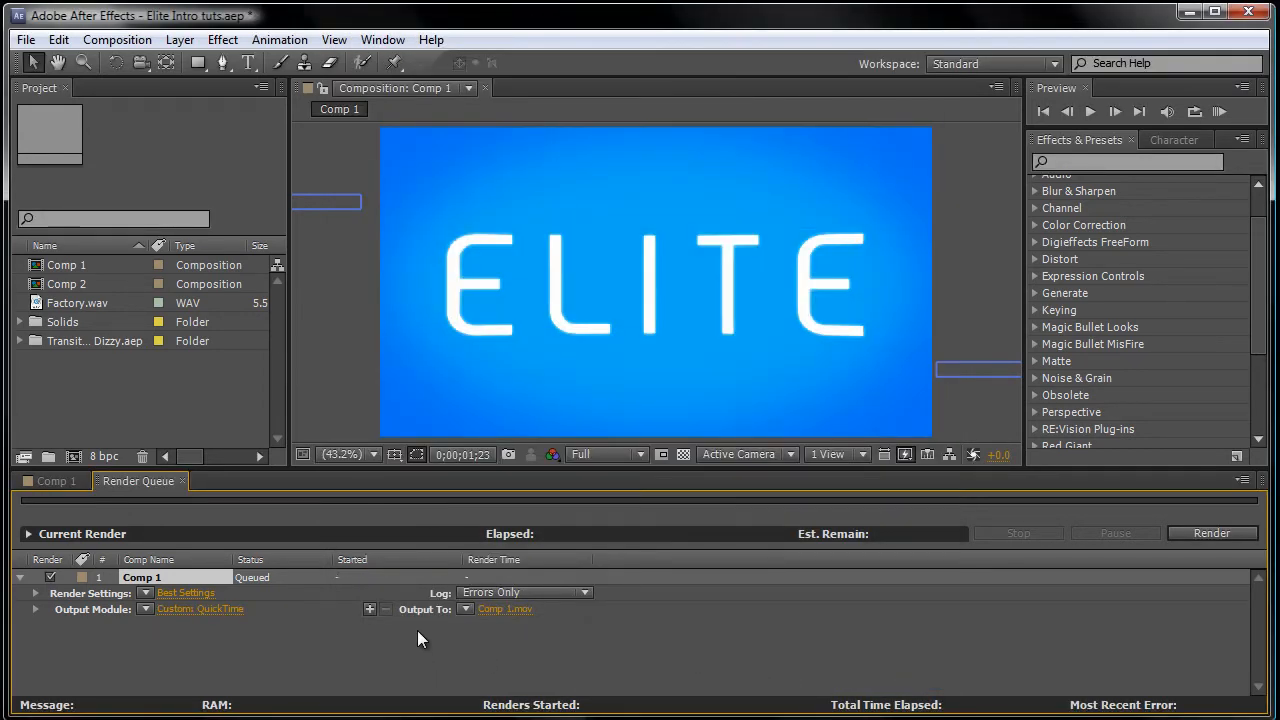
mouse_move(180, 600)
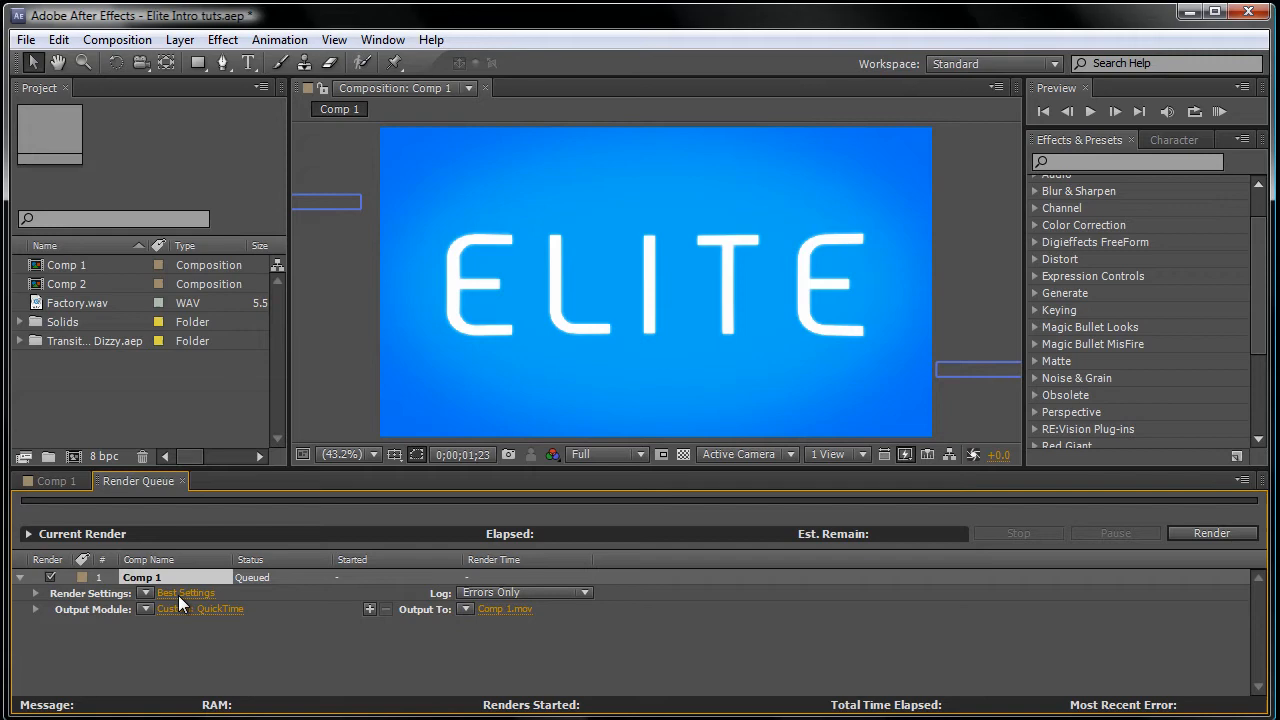
Confirm Comp 1's render settings at Best quality and full 1280x720 resolution
left_click(184, 592)
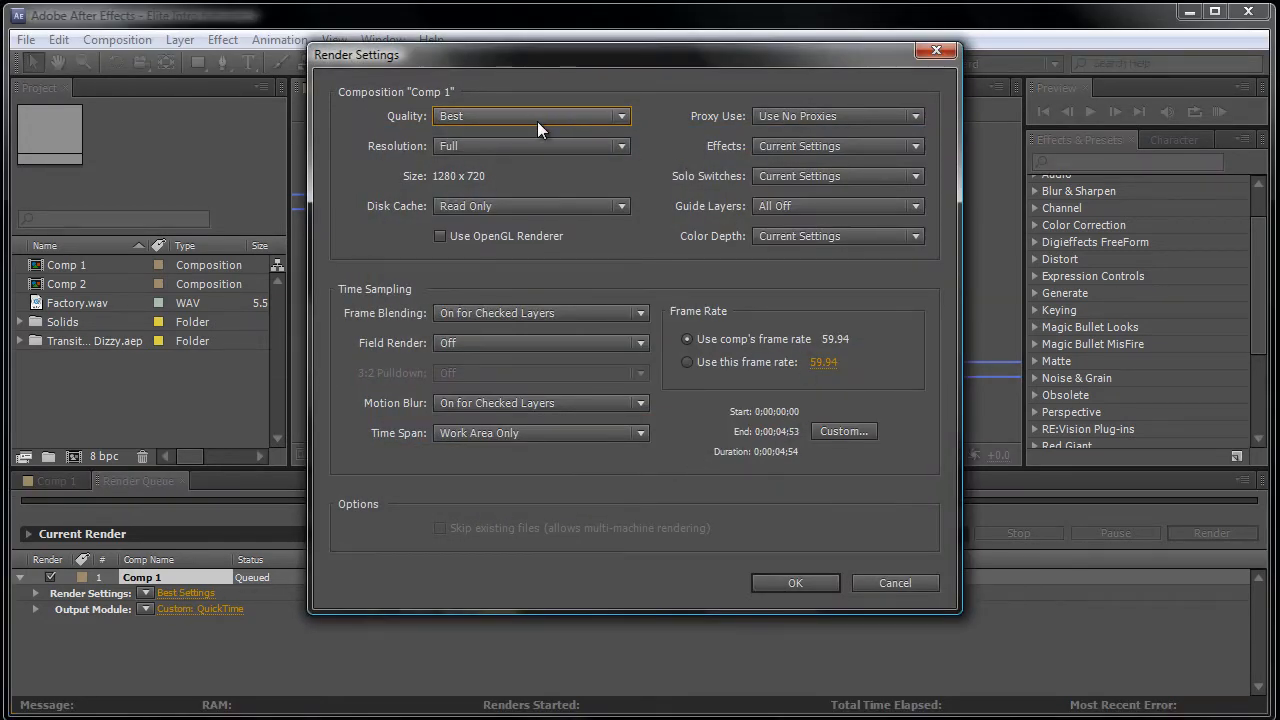
mouse_move(516, 164)
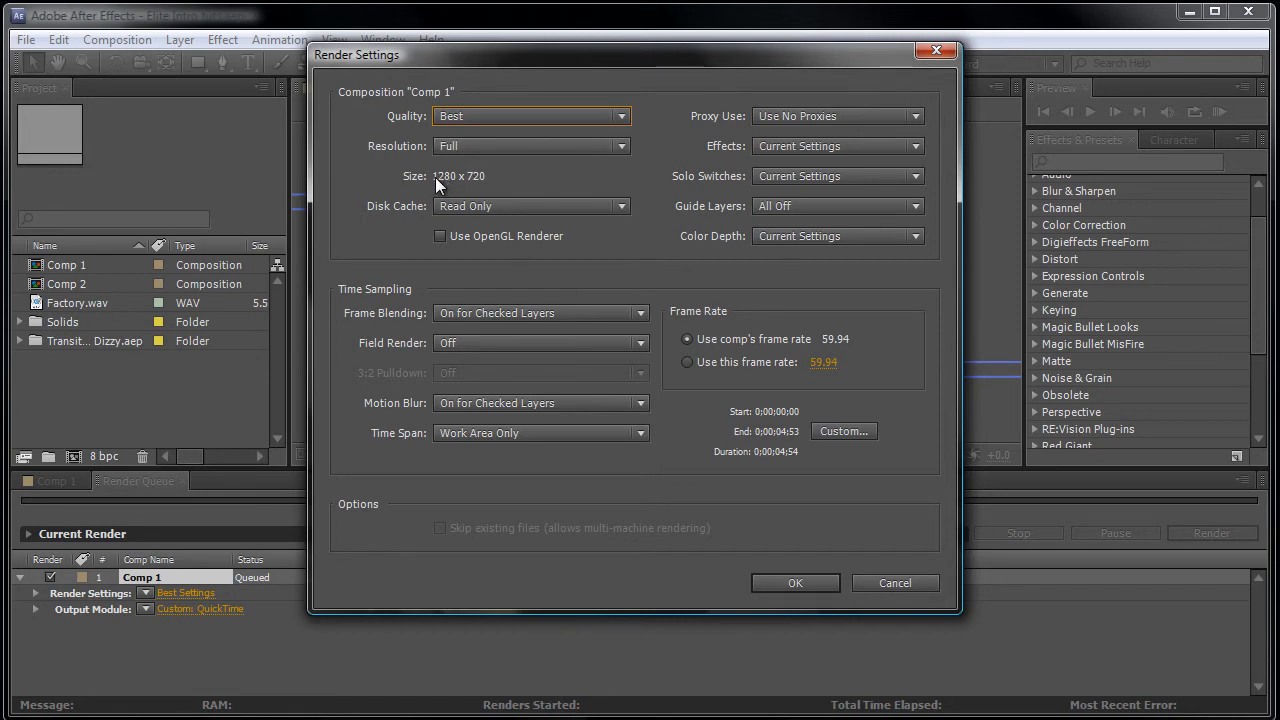
mouse_move(482, 196)
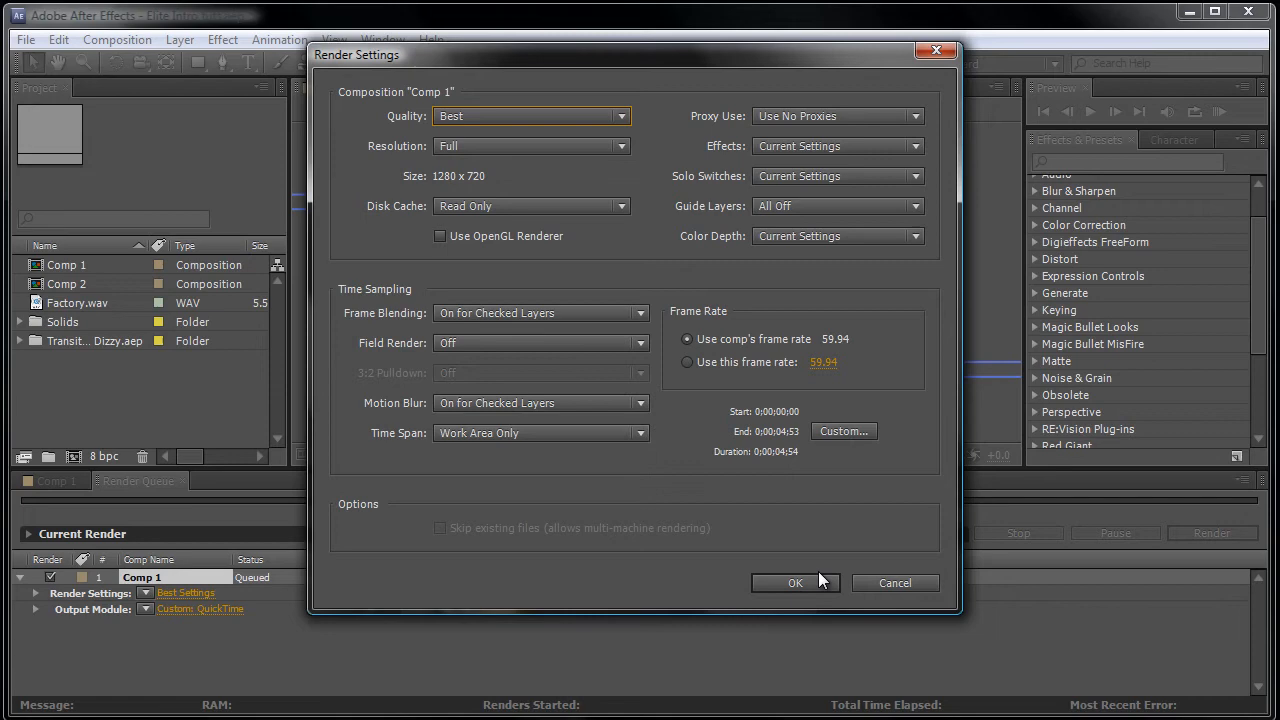
left_click(796, 584)
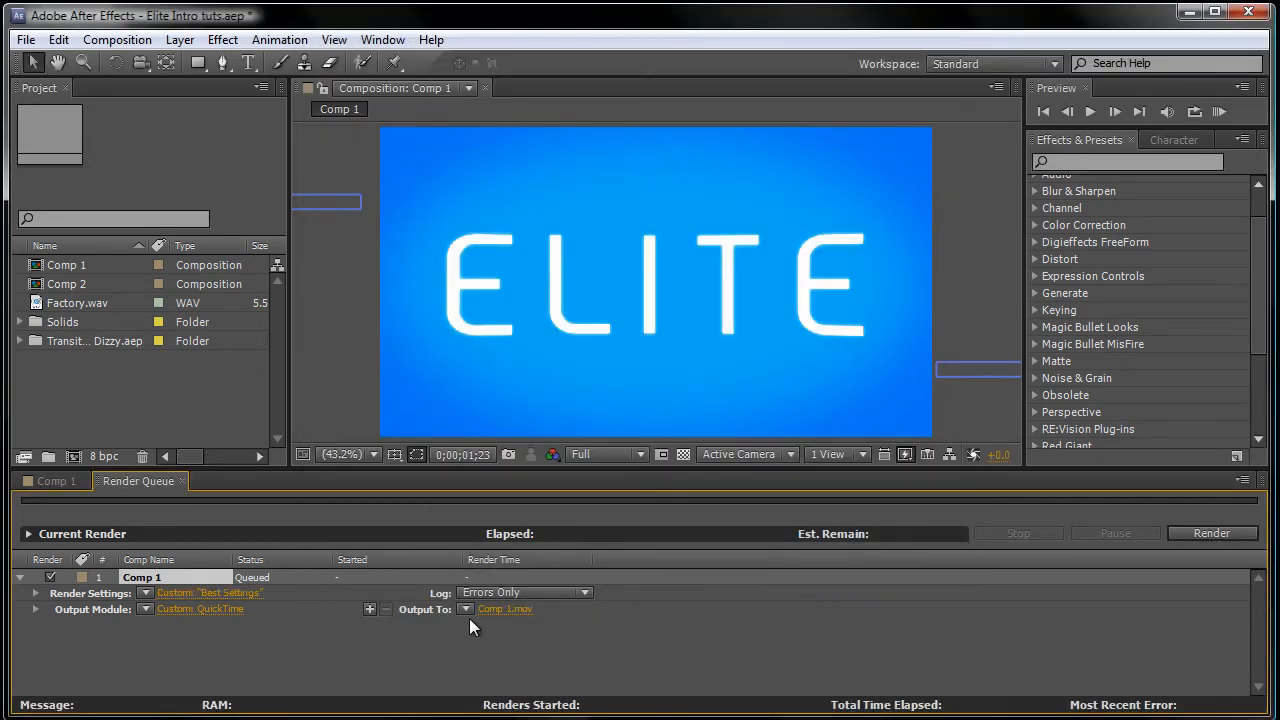
Set the render output file to EliteEditingHD.mov on the Desktop
left_click(504, 608)
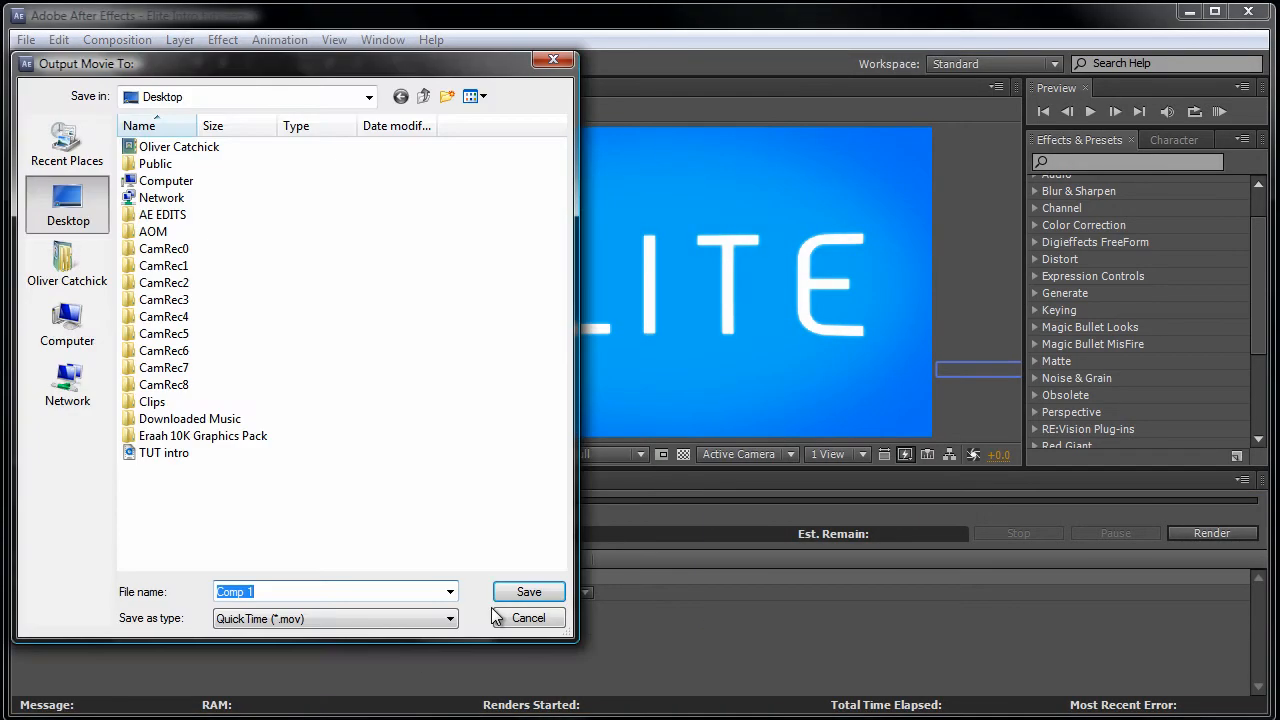
type("EliteEditingHD")
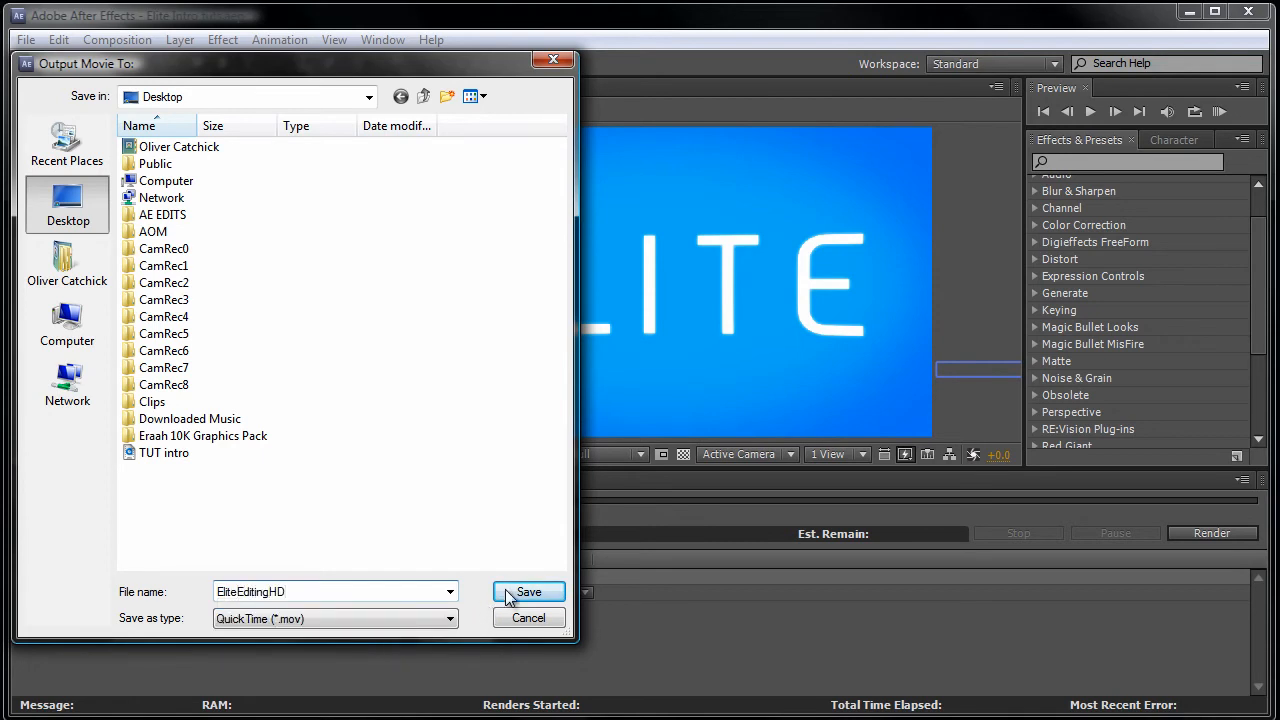
left_click(528, 592)
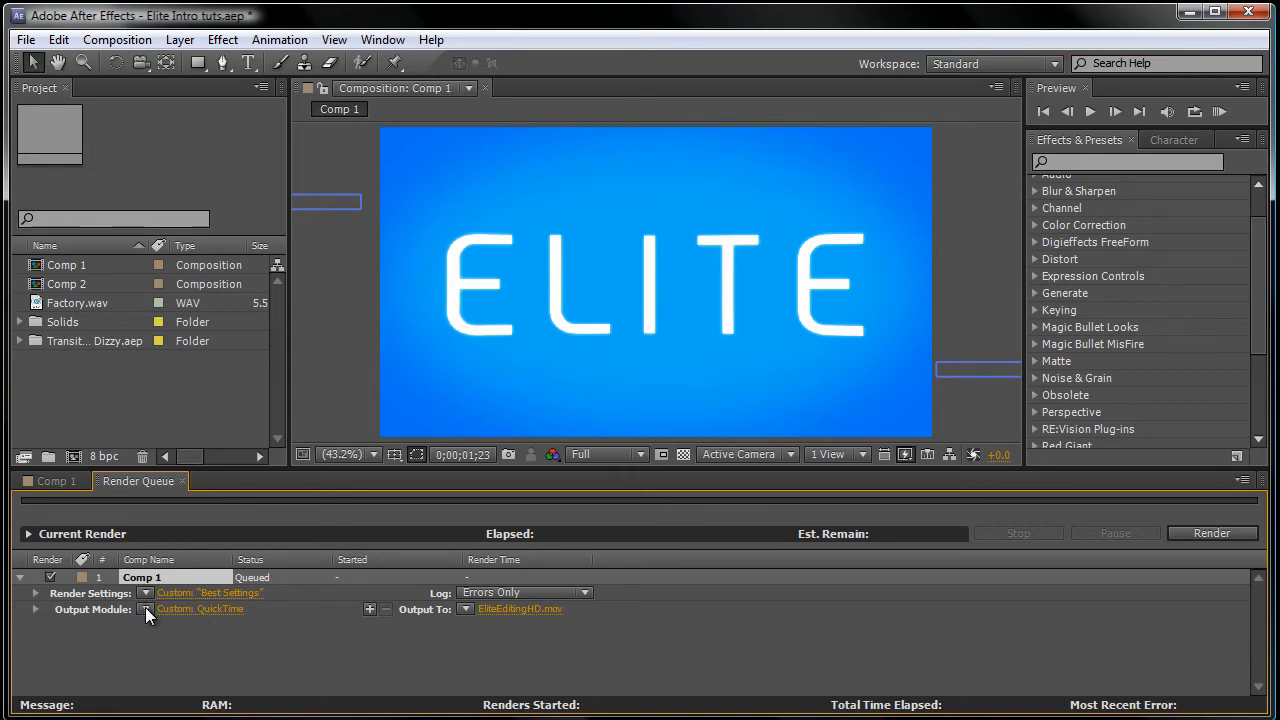
Save the current output module settings as a template named 'Whatever'
left_click(146, 608)
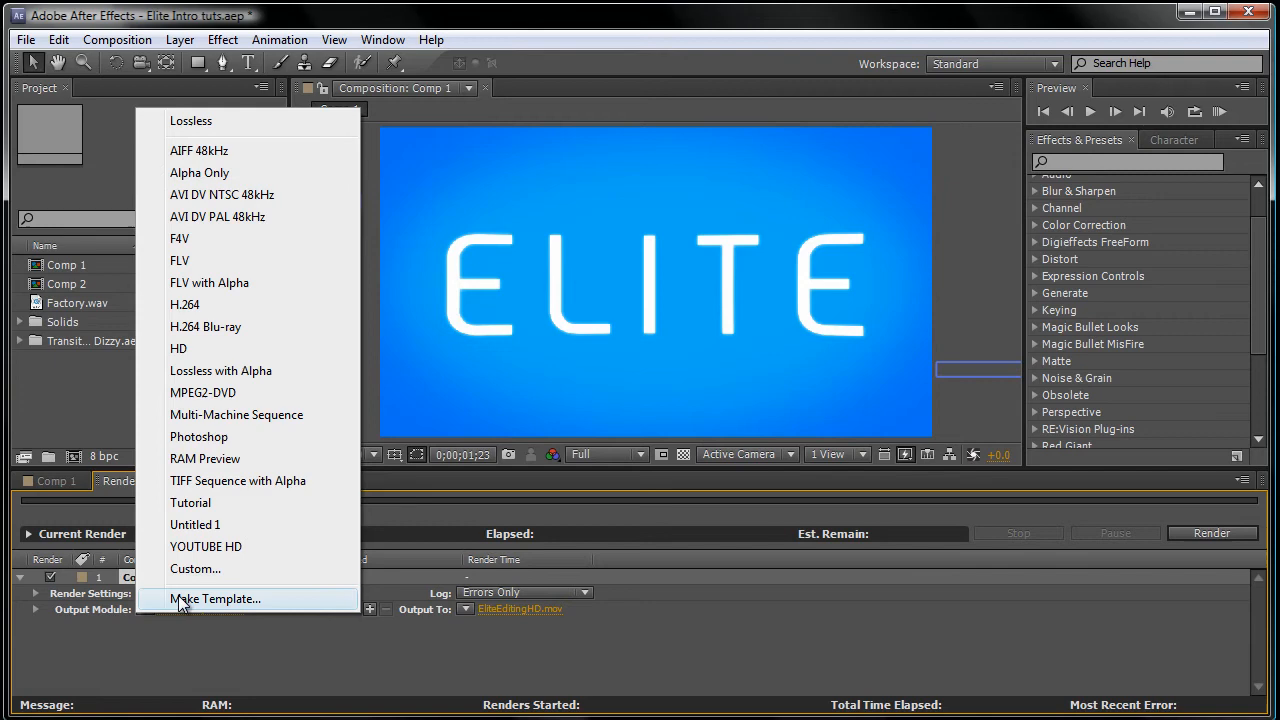
left_click(216, 598)
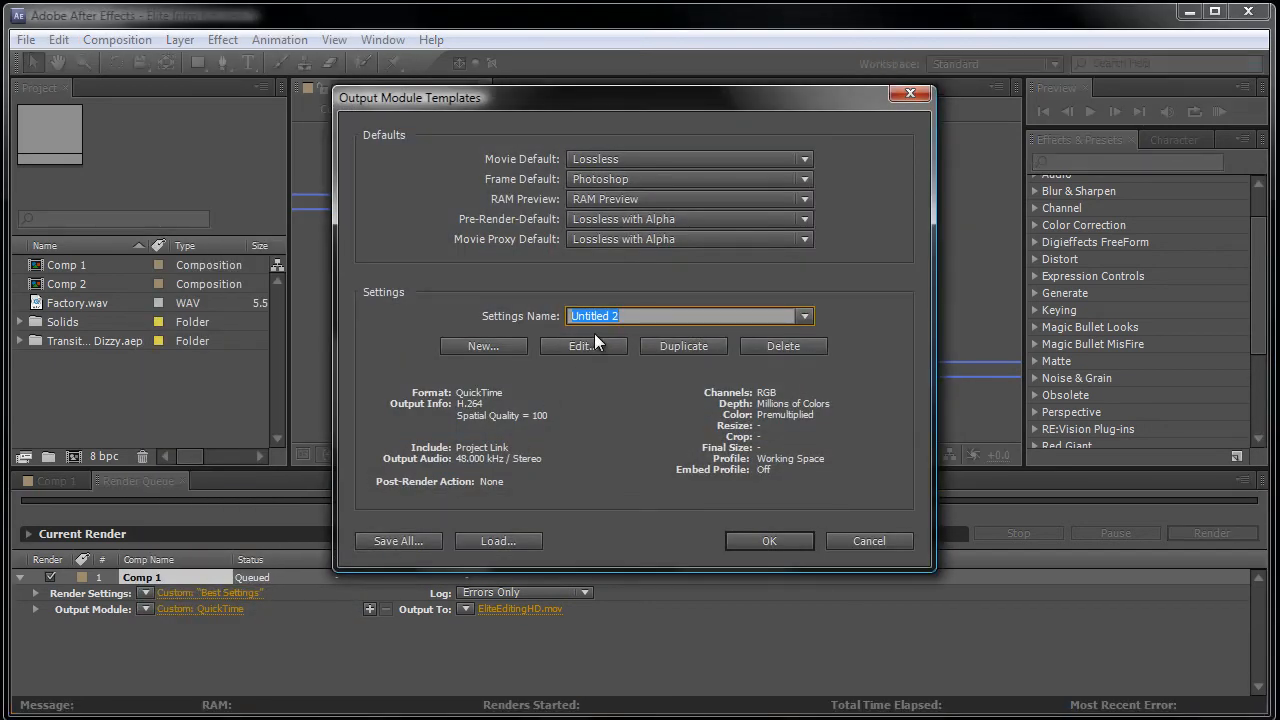
type("W")
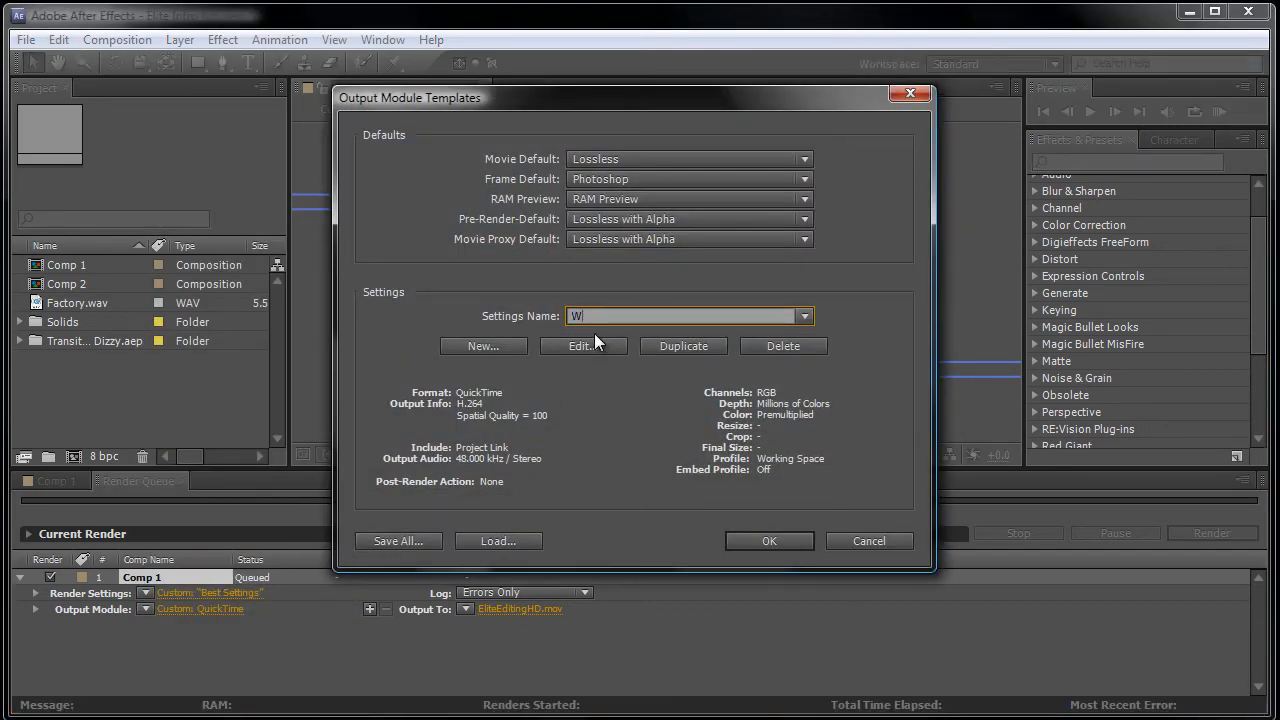
type("hatever")
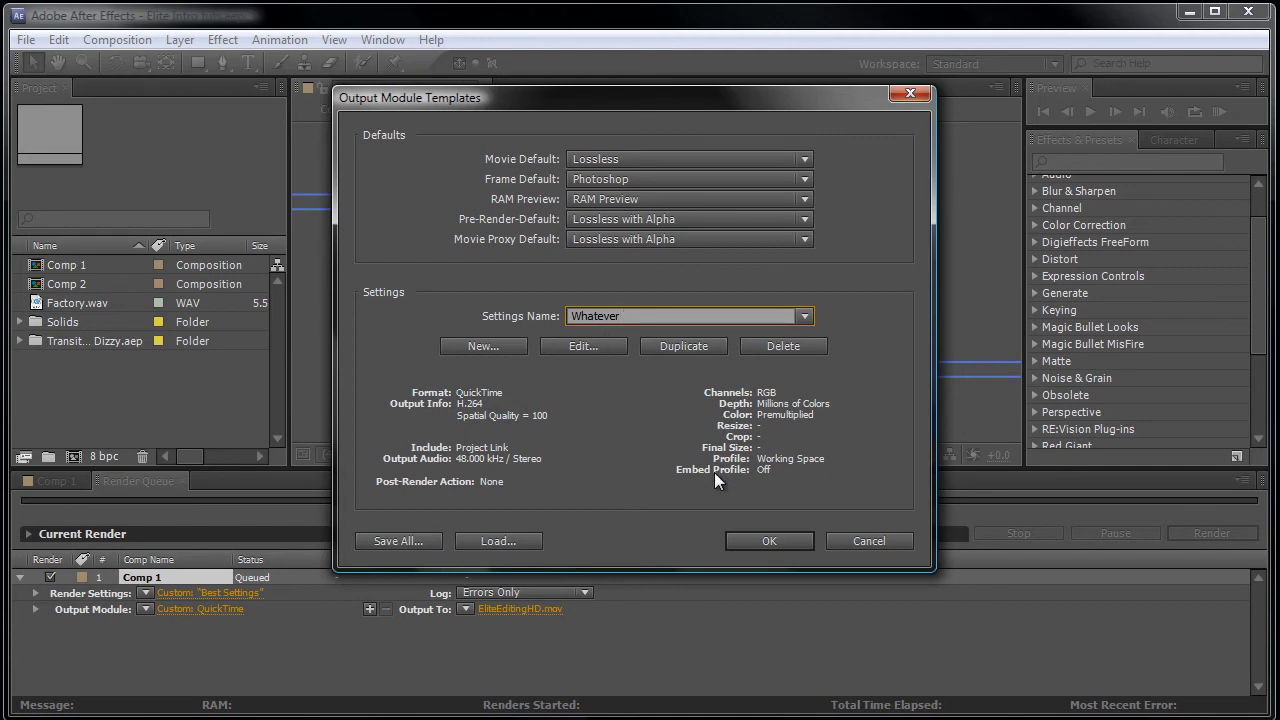
left_click(768, 540)
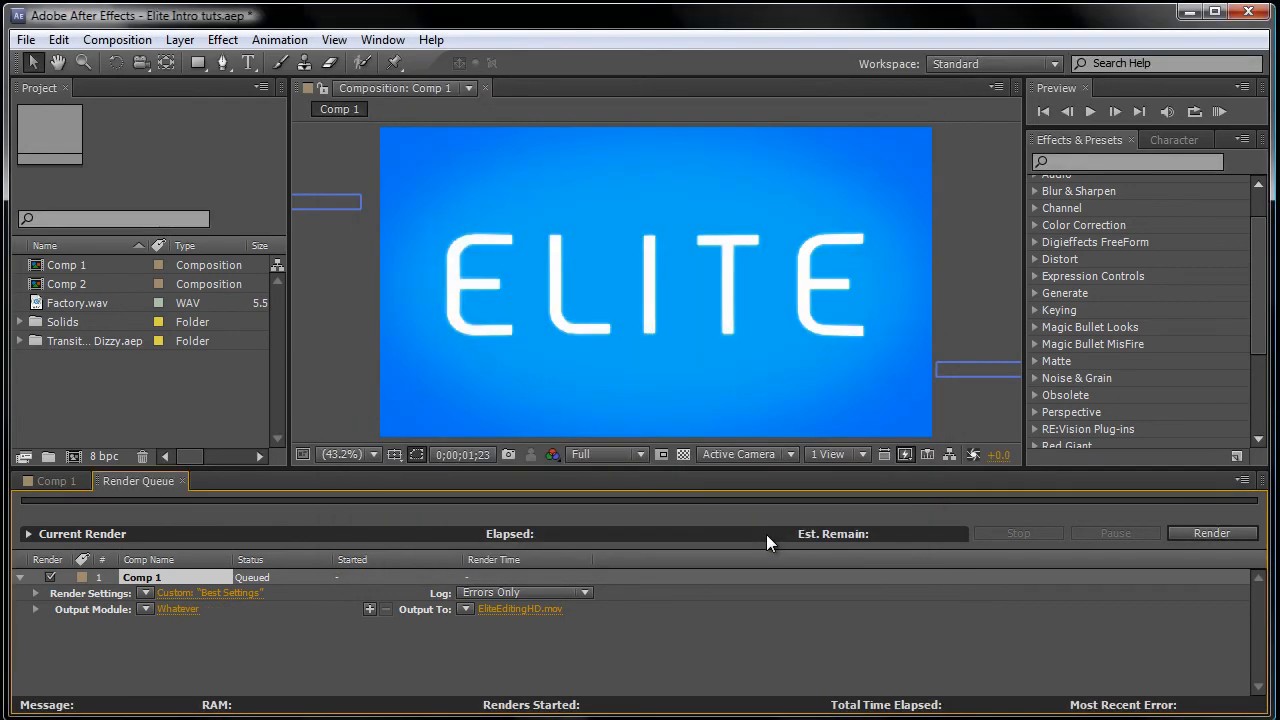
mouse_move(148, 618)
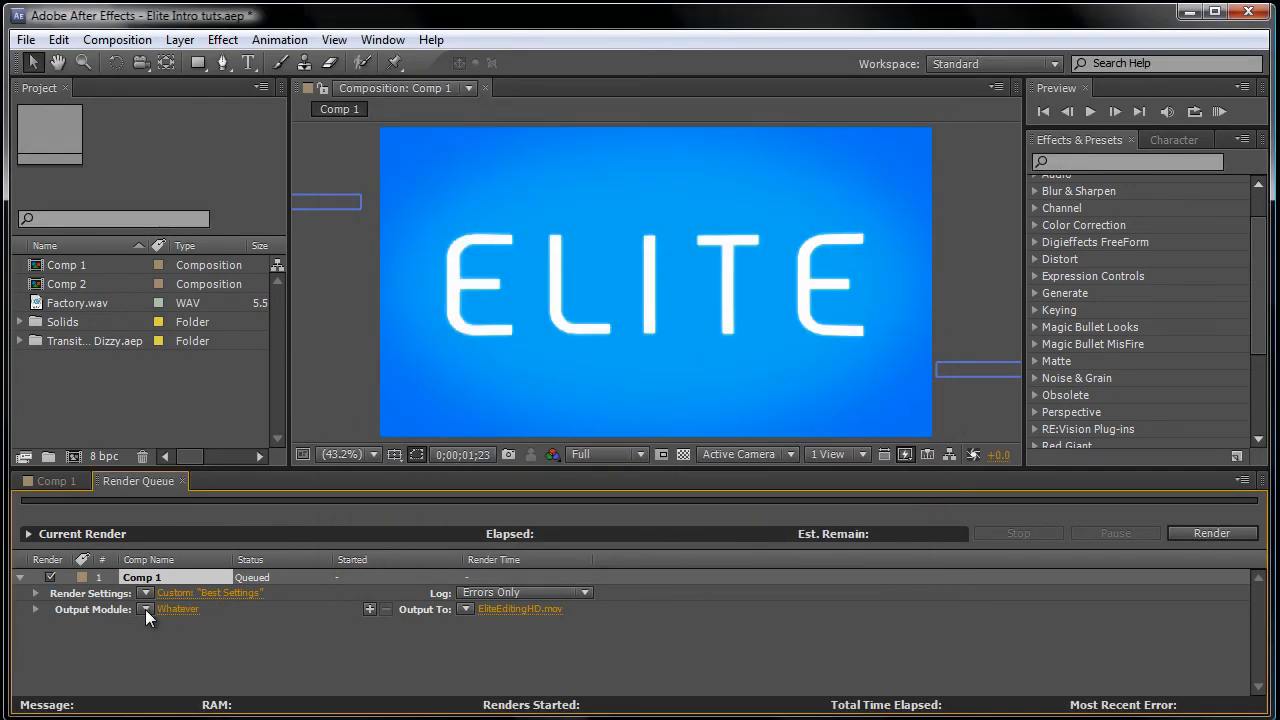
Apply the 'Whatever' output template to Comp 1 and start rendering the queue
left_click(146, 608)
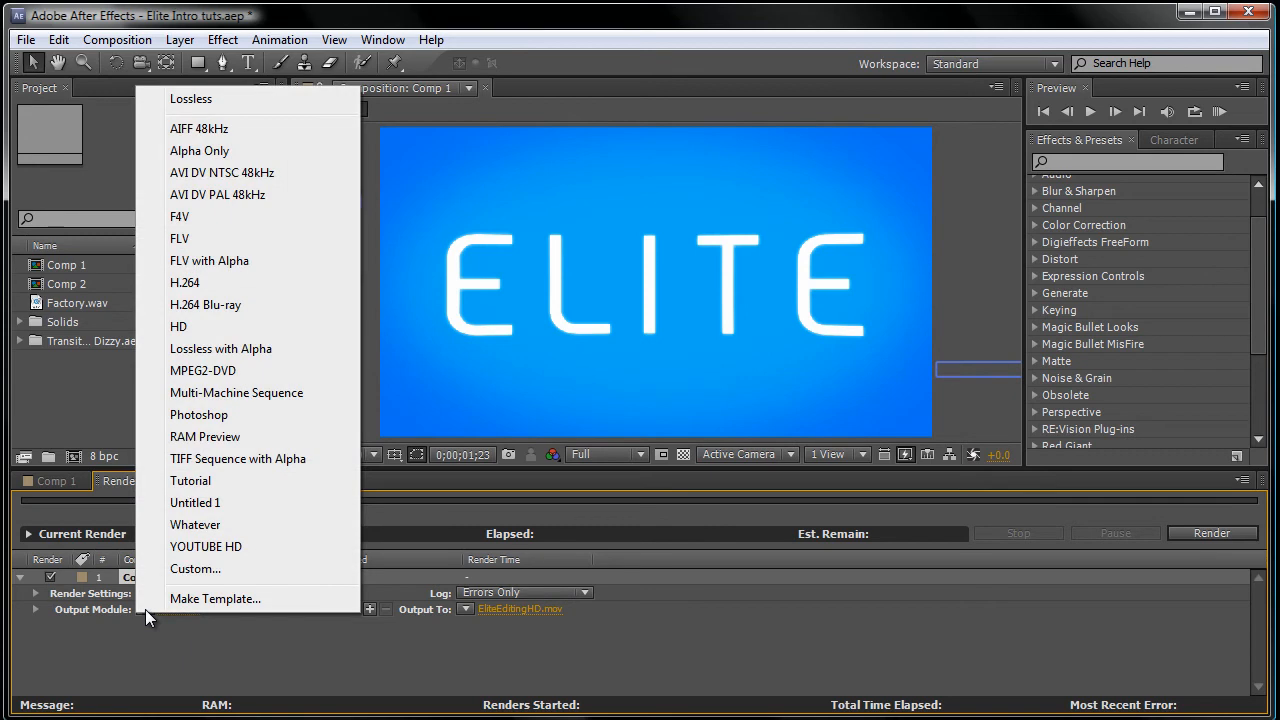
mouse_move(196, 524)
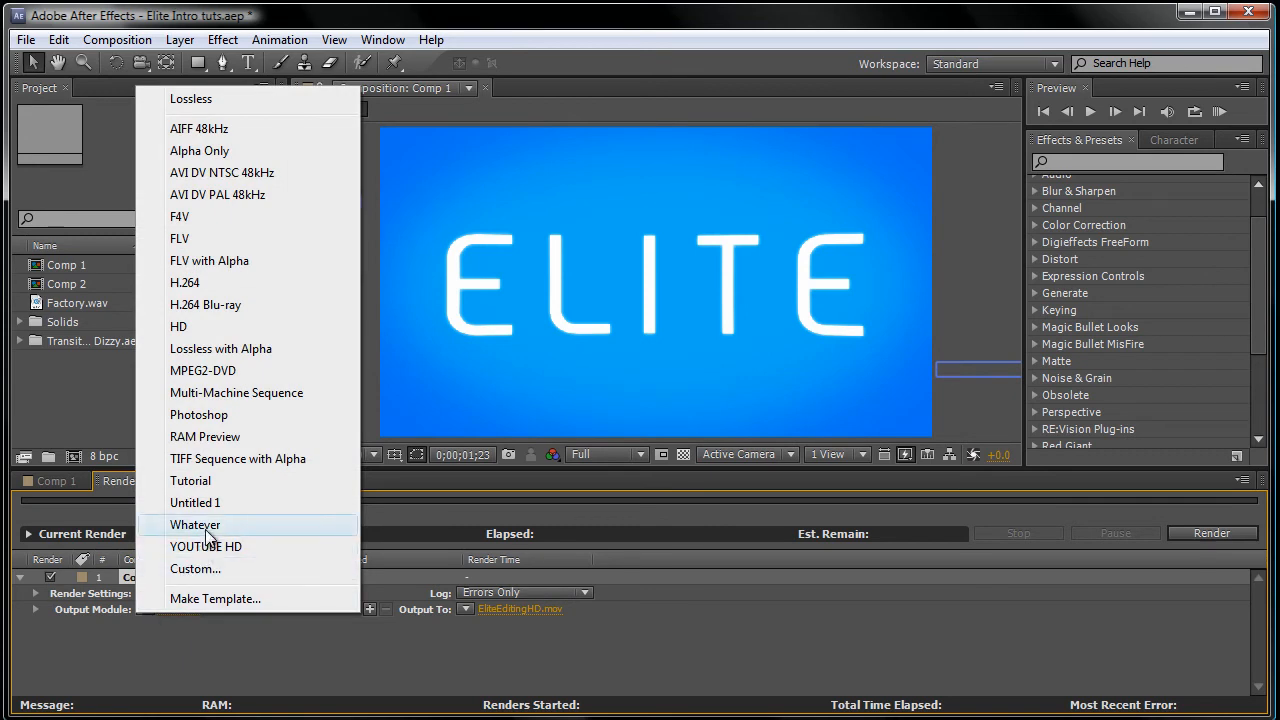
left_click(196, 524)
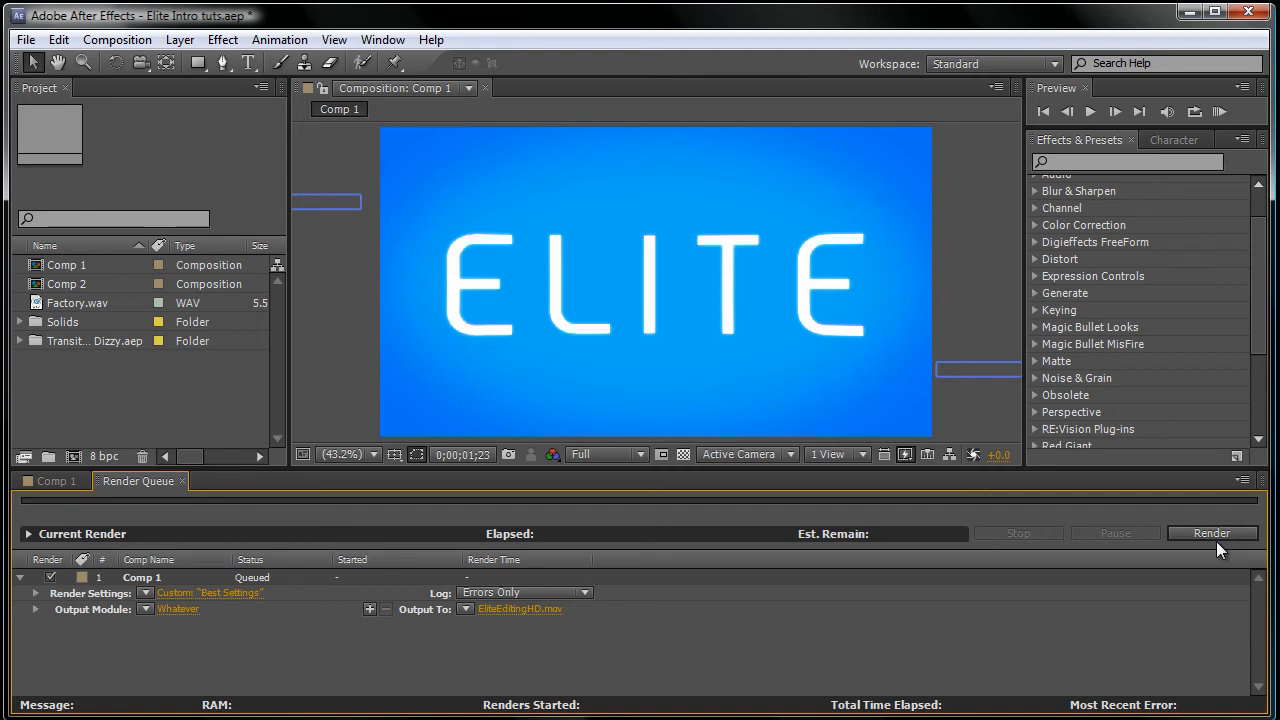
left_click(1212, 532)
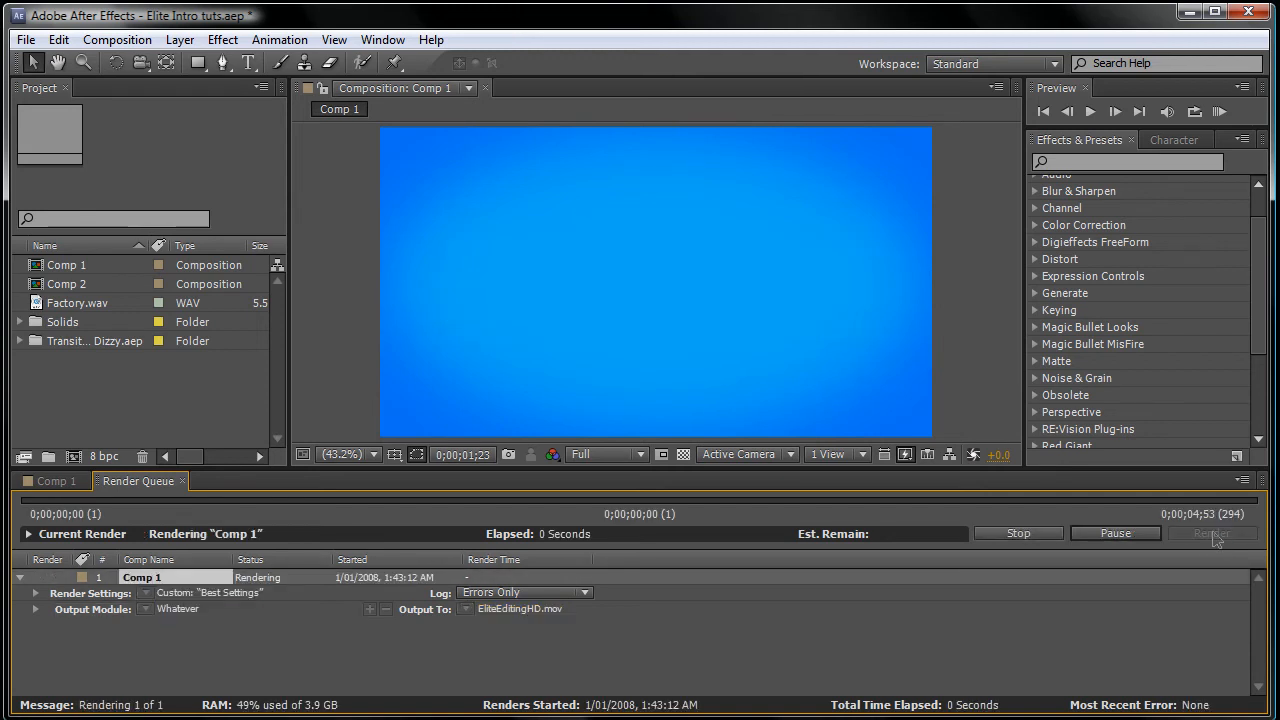